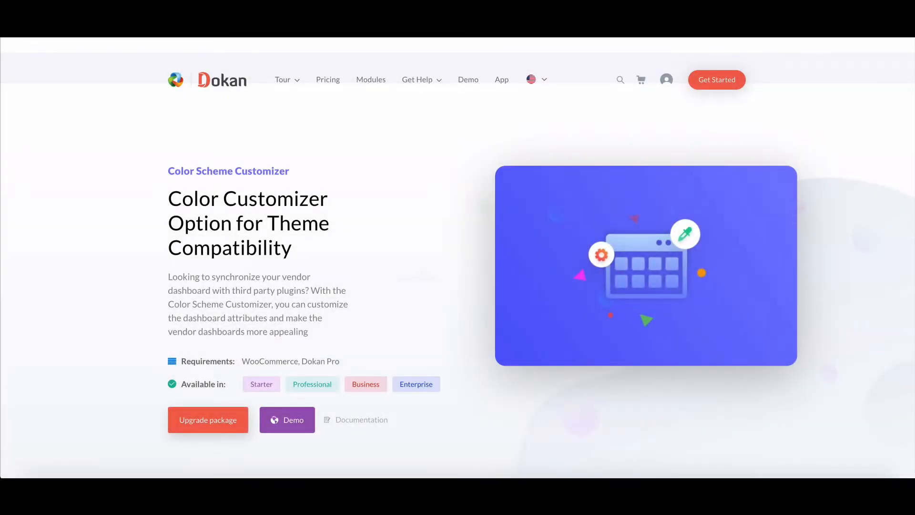
# Scroll through the Dokan dashboard and go to Dokan > Modules in the sidebar
pyautogui.scroll(-3)
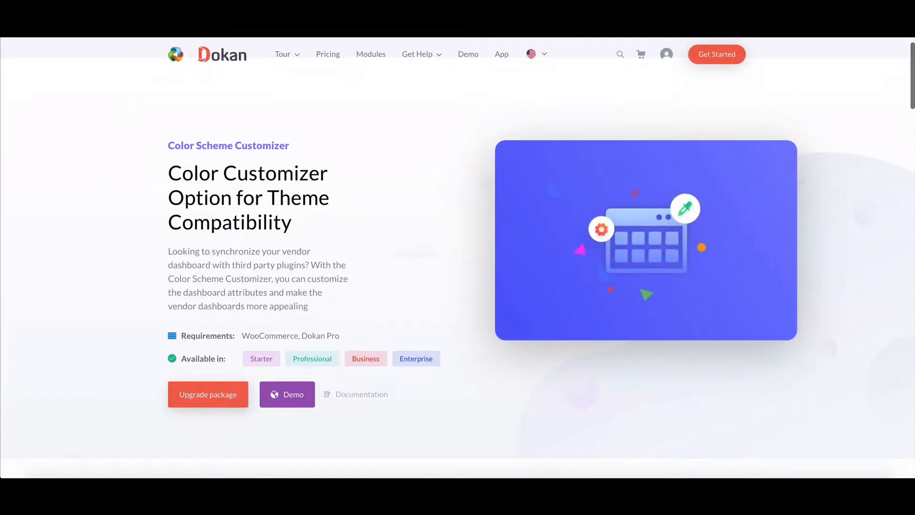
pyautogui.scroll(-3)
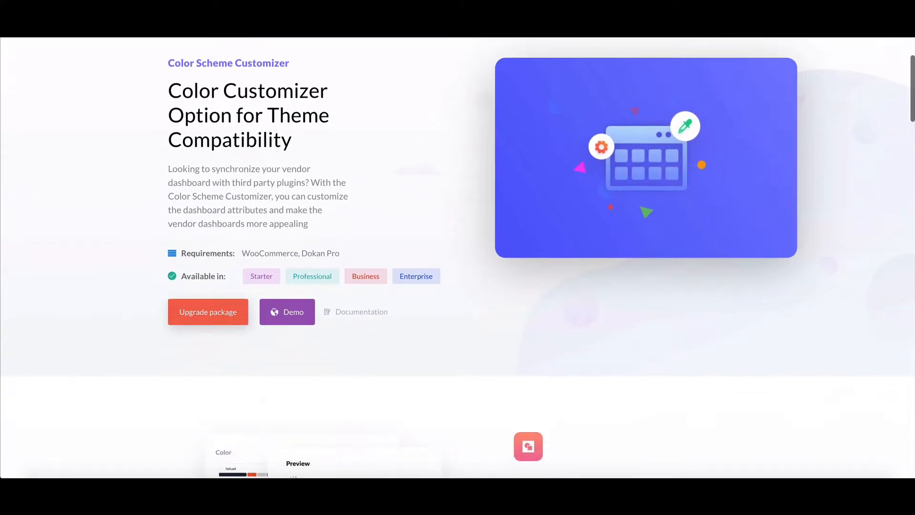
pyautogui.scroll(-3)
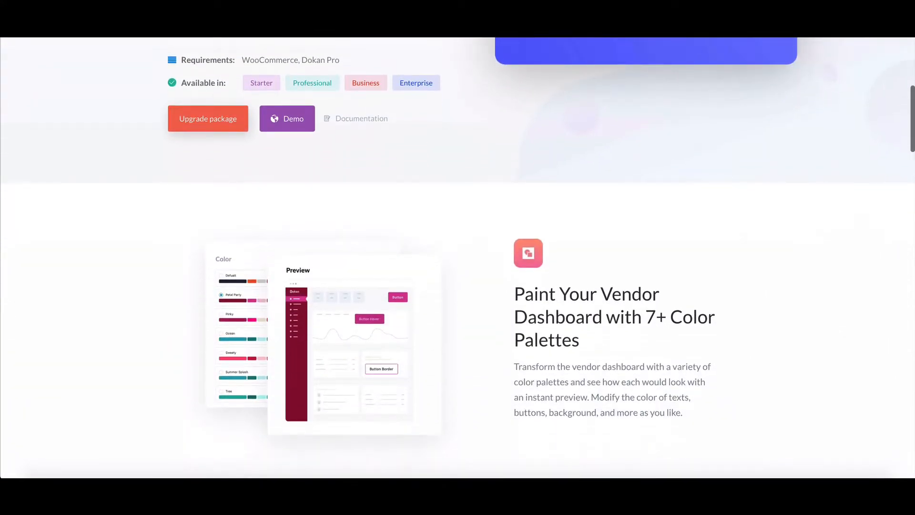
pyautogui.scroll(-3)
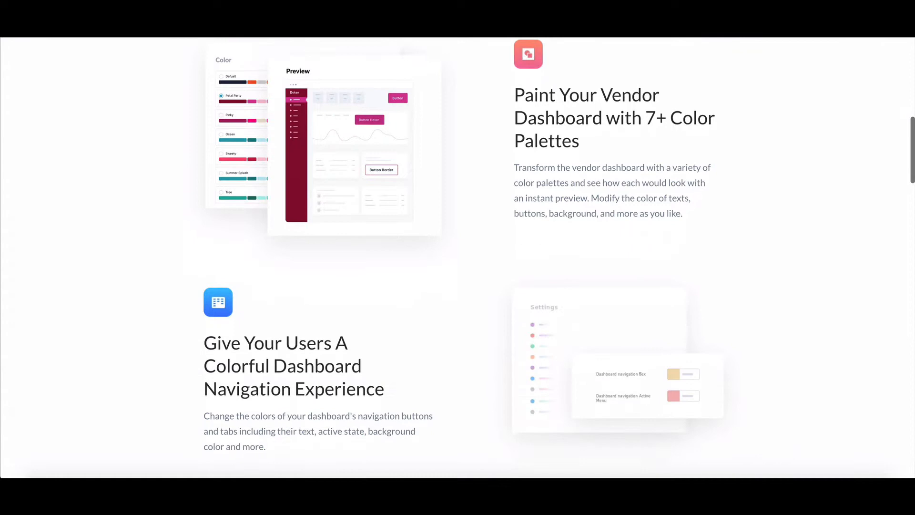
pyautogui.scroll(-3)
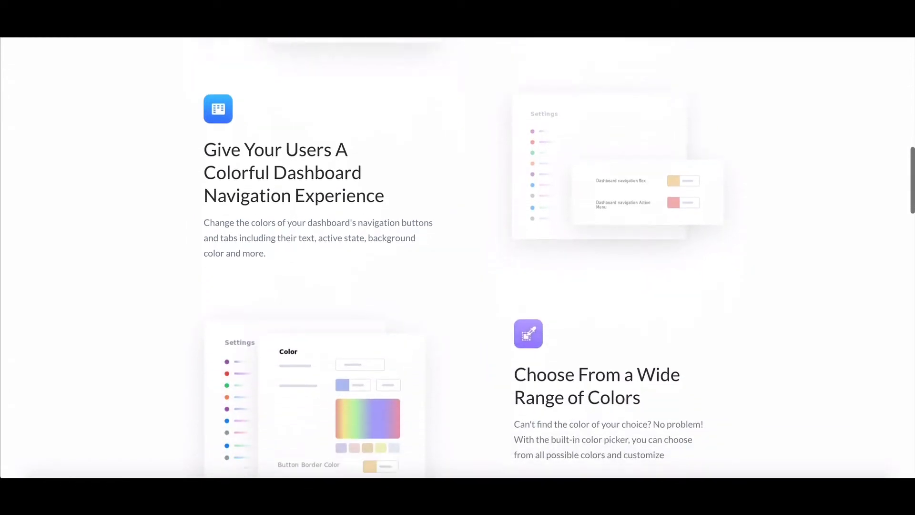
pyautogui.scroll(-3)
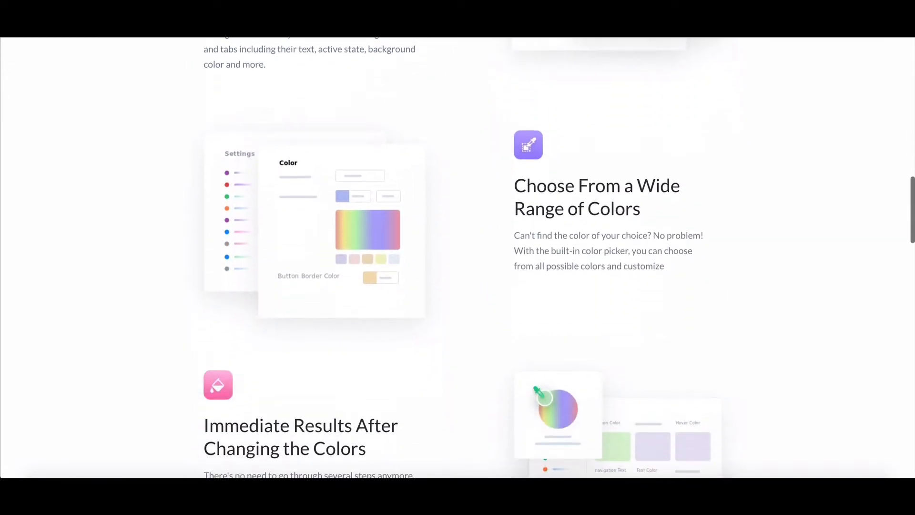
pyautogui.scroll(-3)
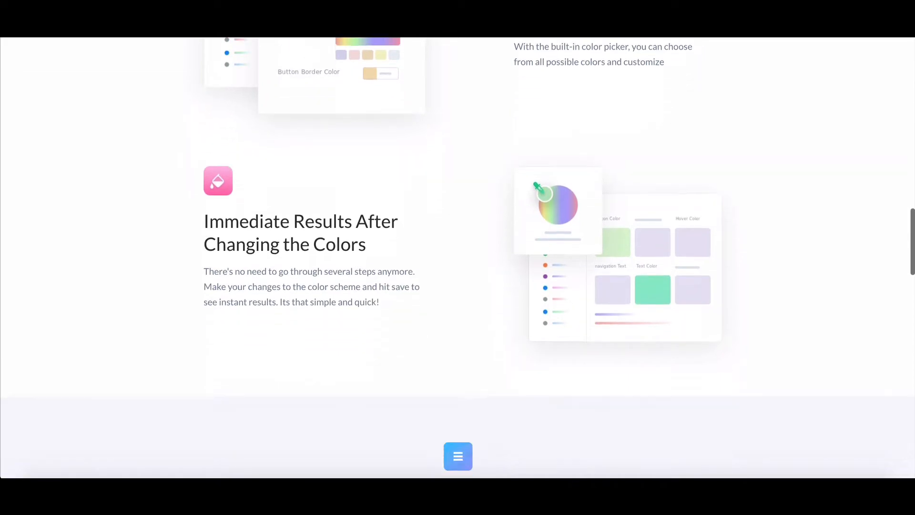
pyautogui.scroll(-3)
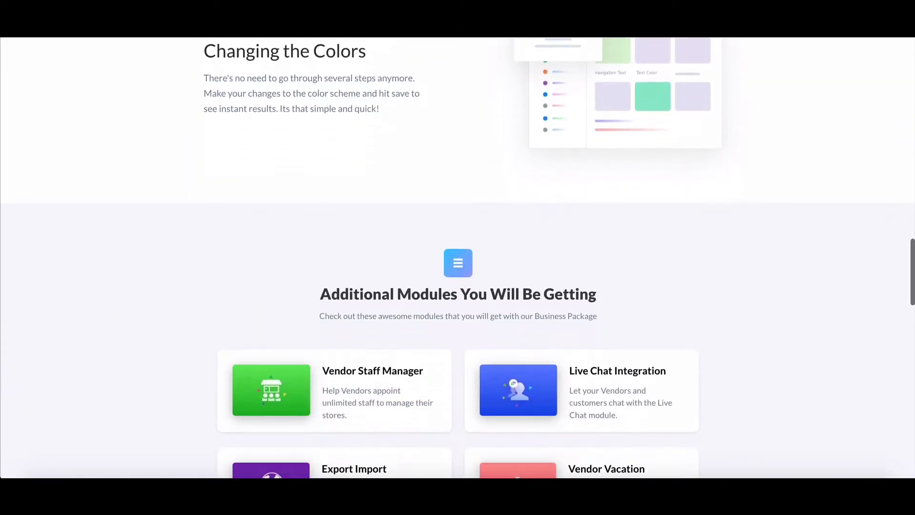
pyautogui.scroll(-3)
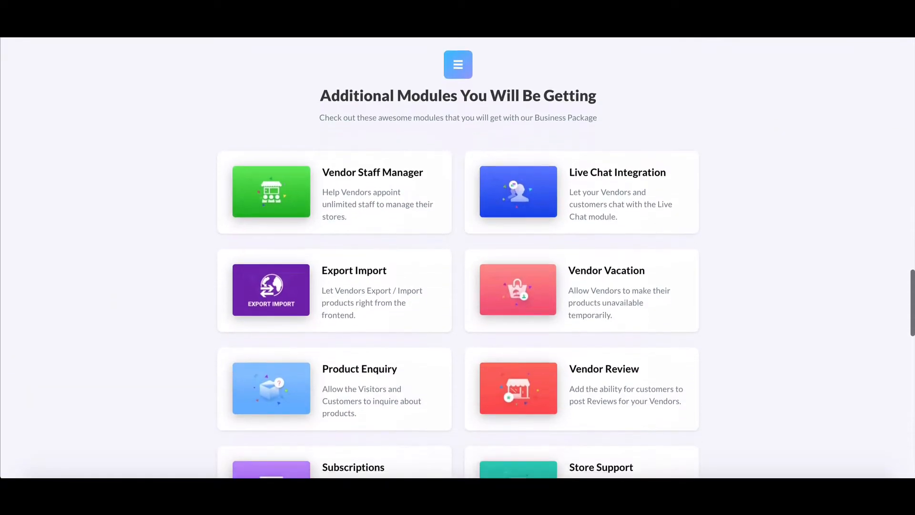
pyautogui.scroll(-3)
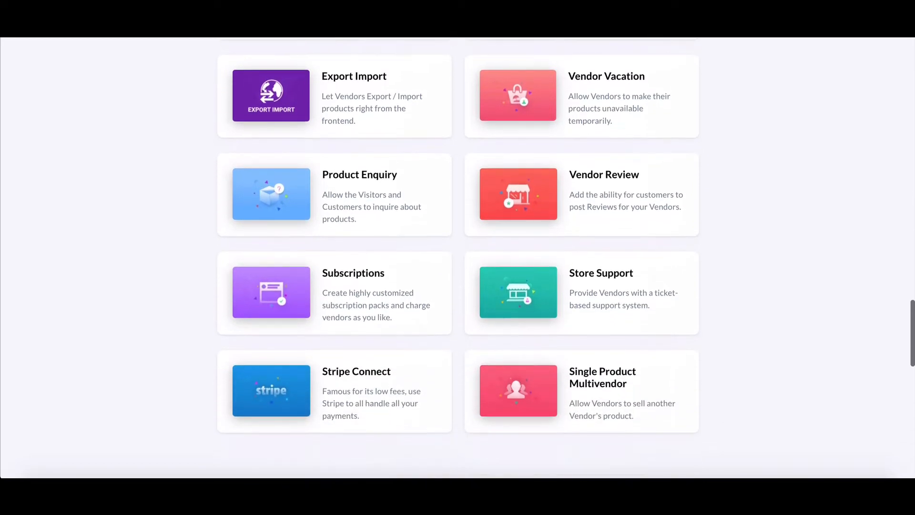
pyautogui.scroll(-3)
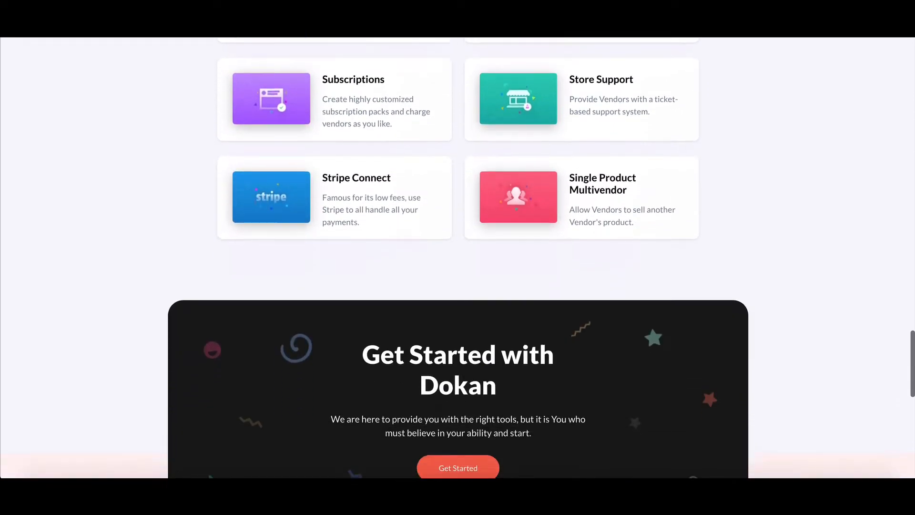
pyautogui.scroll(-3)
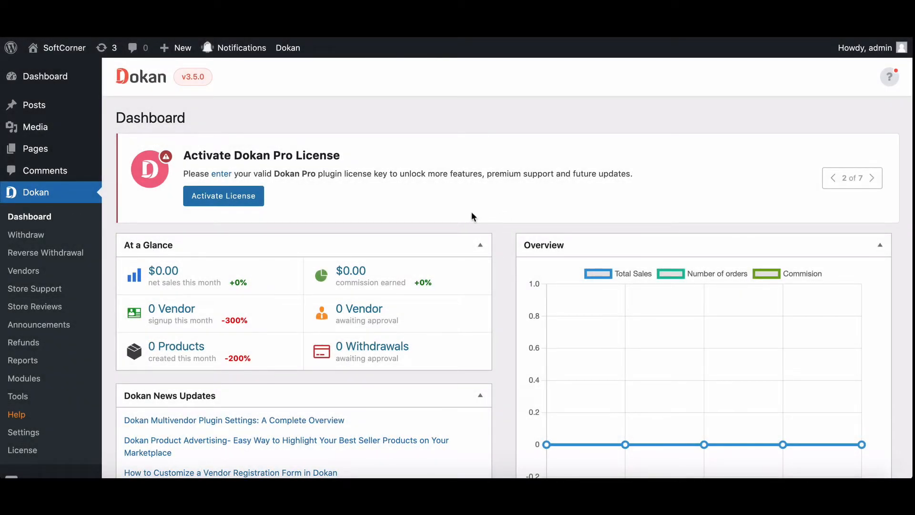
pyautogui.moveTo(414, 231)
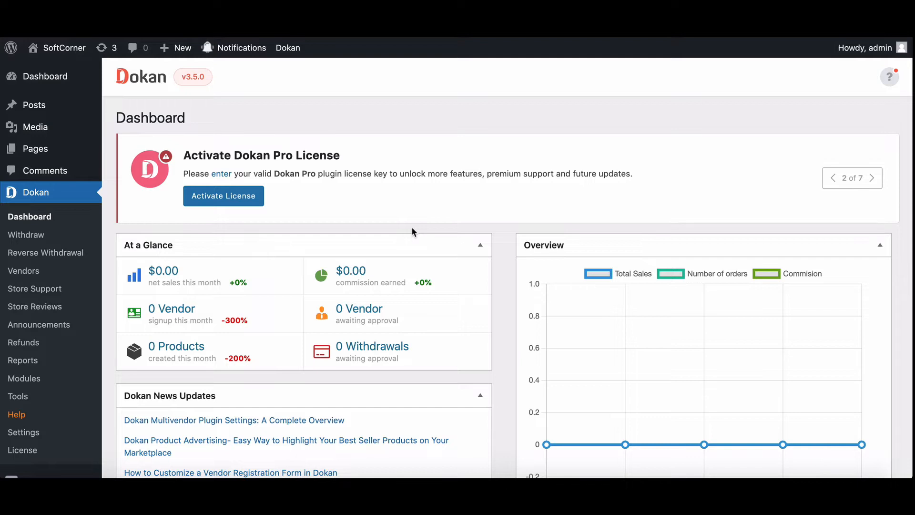
pyautogui.click(24, 378)
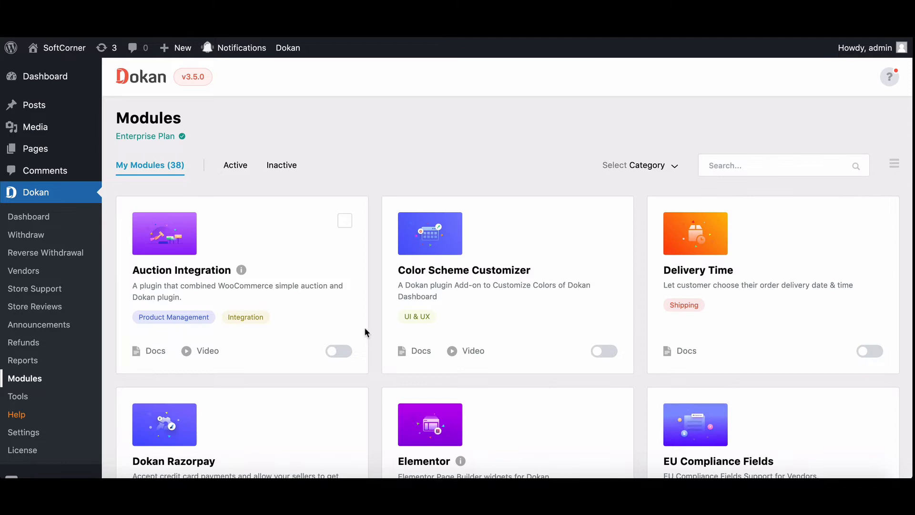
pyautogui.moveTo(478, 279)
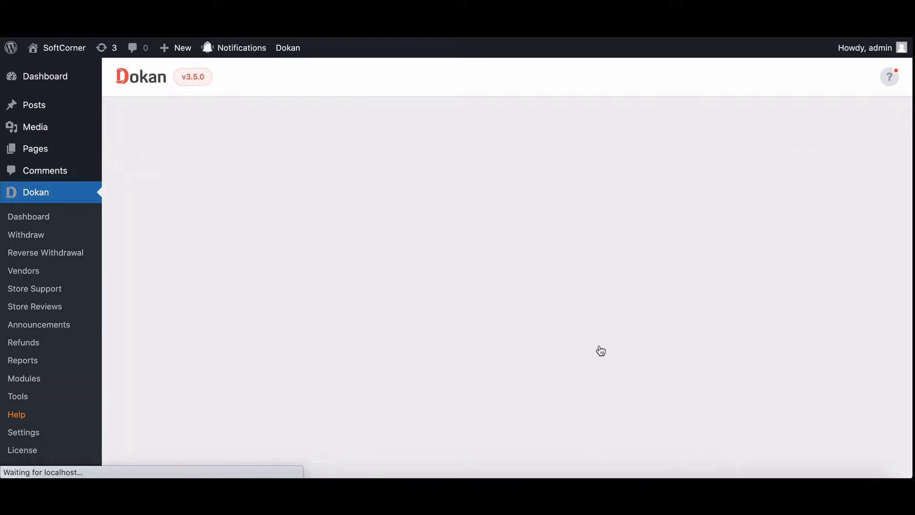
# Switch on the Color Scheme Customizer module and go to Dokan > Settings
pyautogui.click(24, 378)
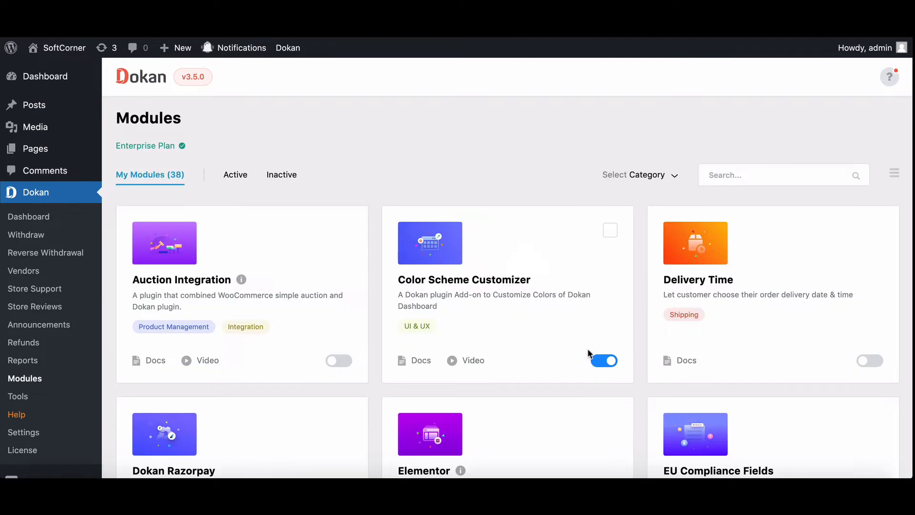
pyautogui.click(23, 432)
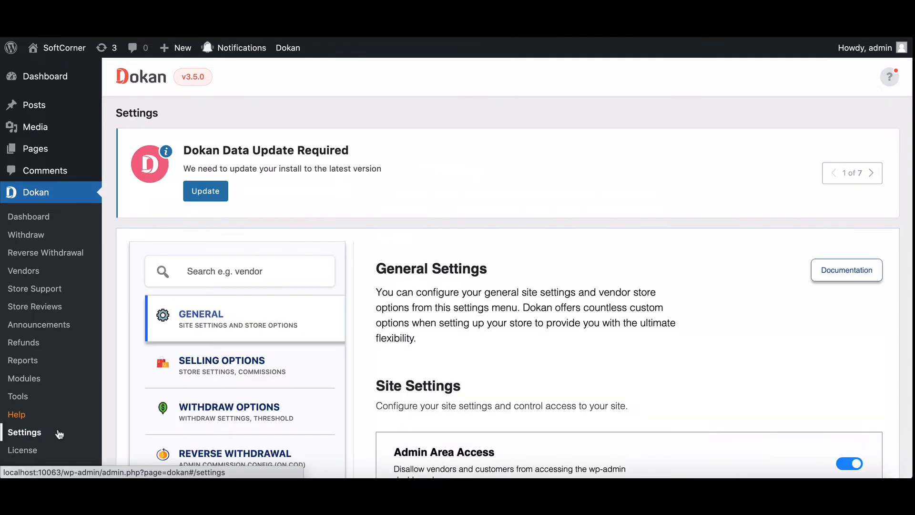
# In the Colors settings, choose the Custom Color Palette under Store Colors
pyautogui.scroll(-3)
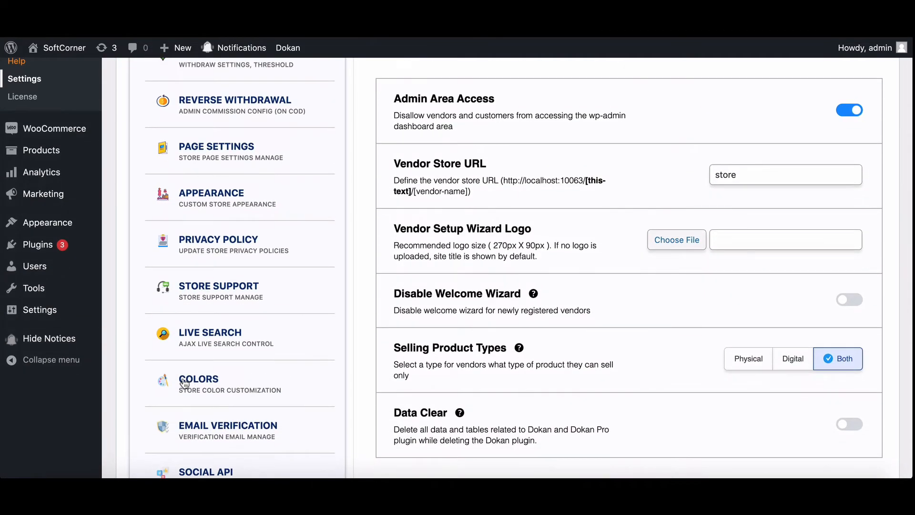
pyautogui.click(198, 384)
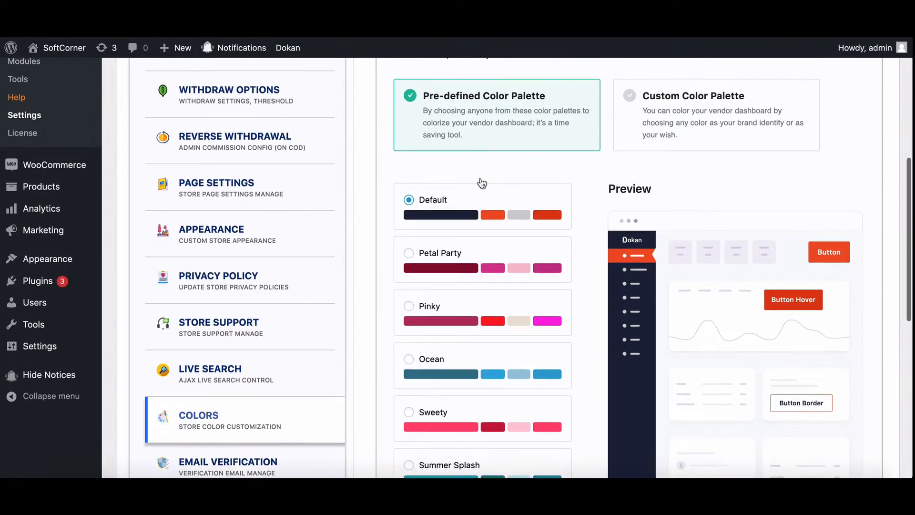
pyautogui.scroll(-3)
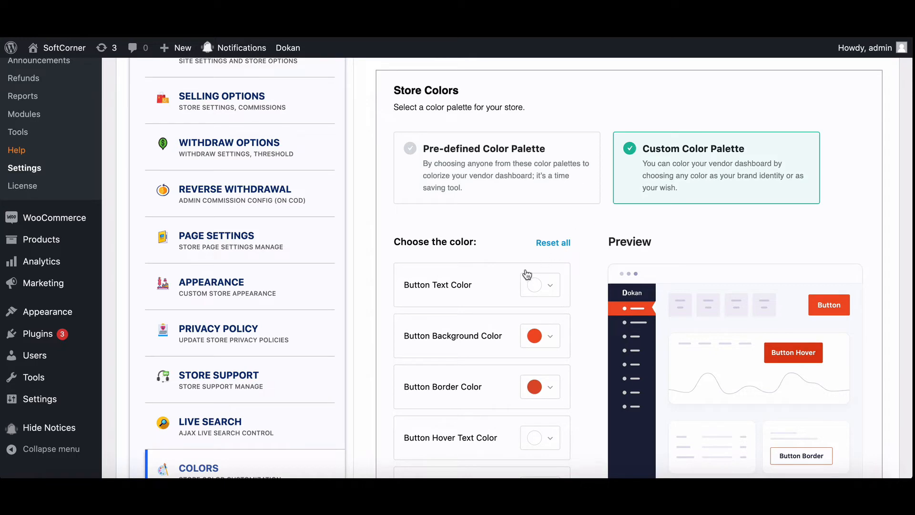
pyautogui.scroll(-3)
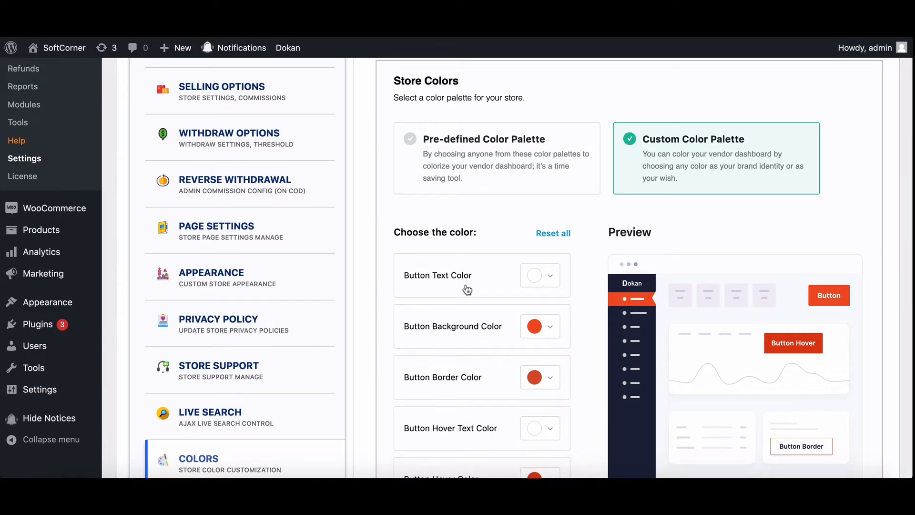
pyautogui.scroll(-3)
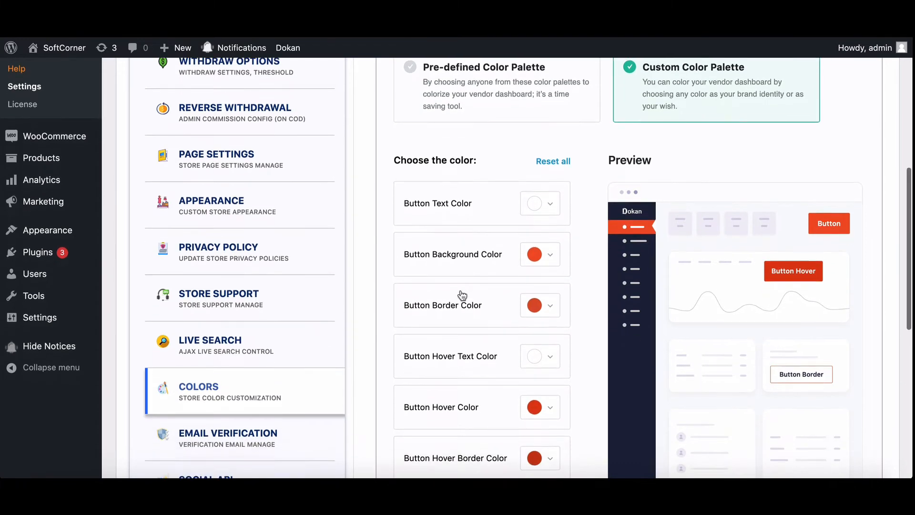
pyautogui.scroll(-3)
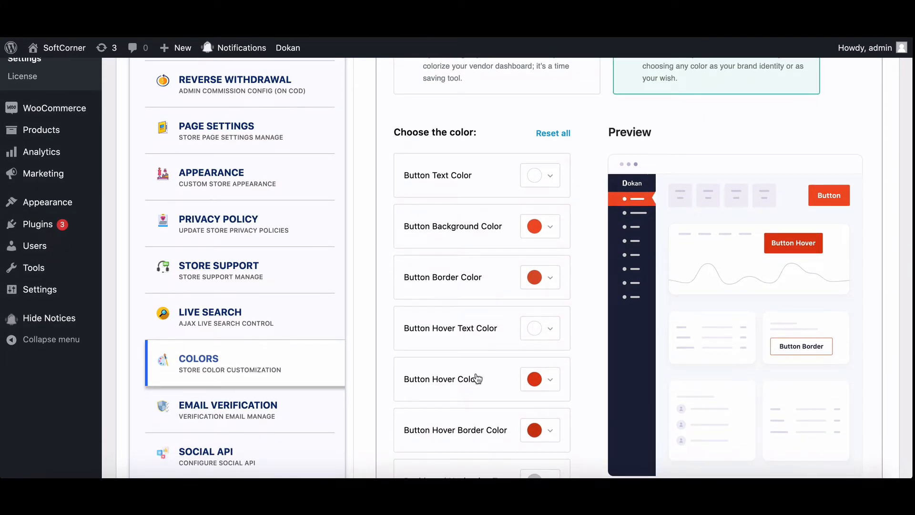
pyautogui.scroll(-3)
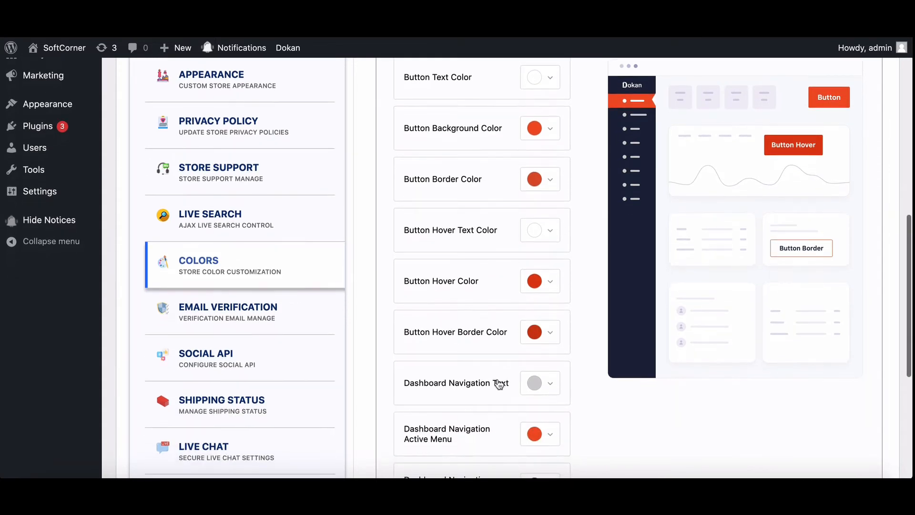
pyautogui.scroll(-3)
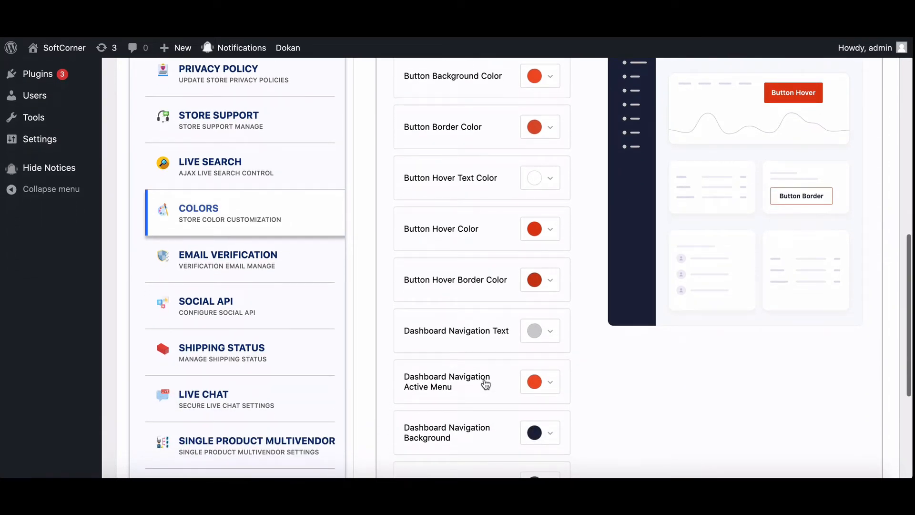
pyautogui.scroll(-3)
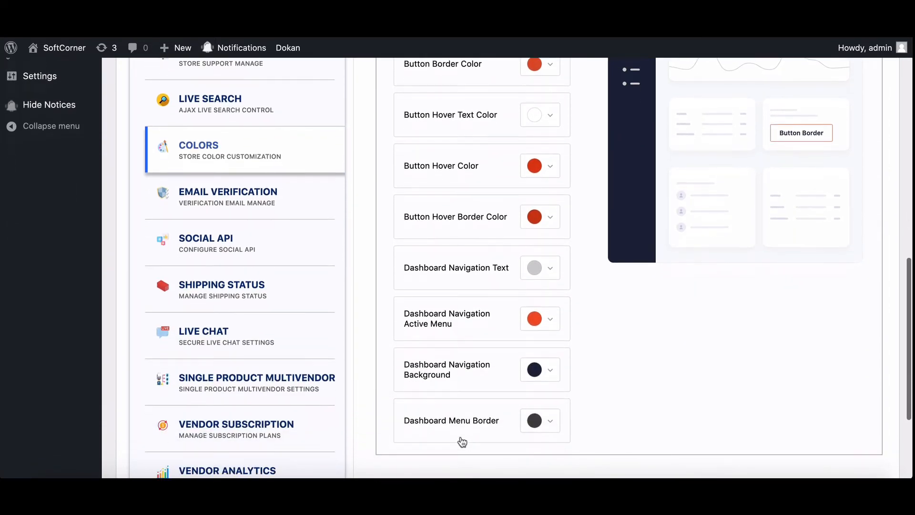
pyautogui.moveTo(483, 434)
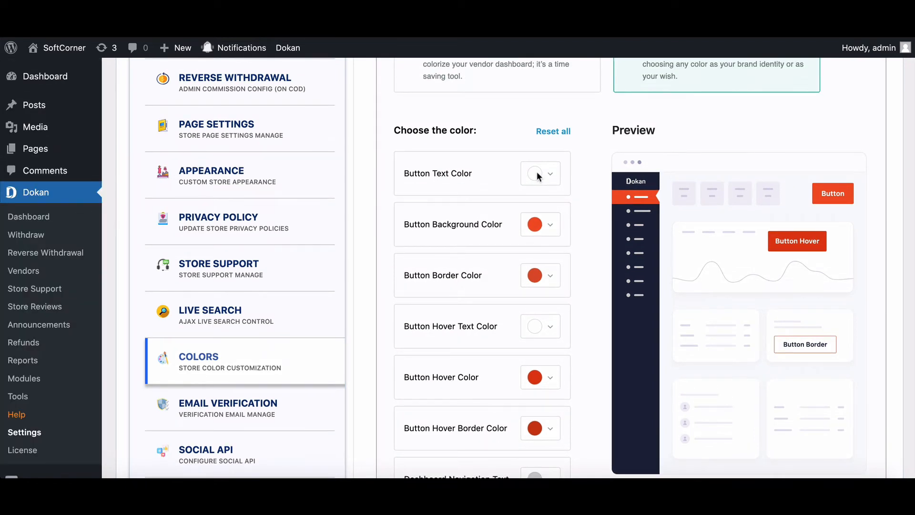
# Try red, yellow and green as the Button Text Color, then dismiss the picker
pyautogui.click(535, 174)
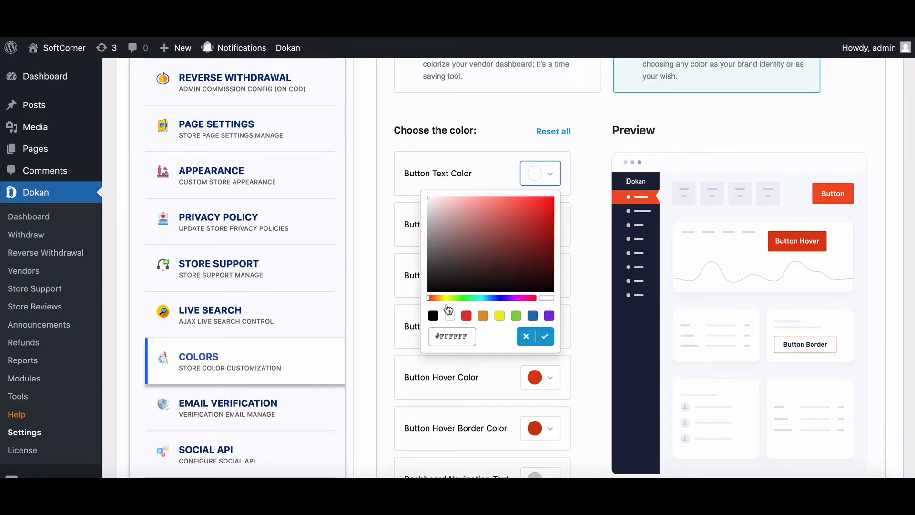
pyautogui.click(466, 316)
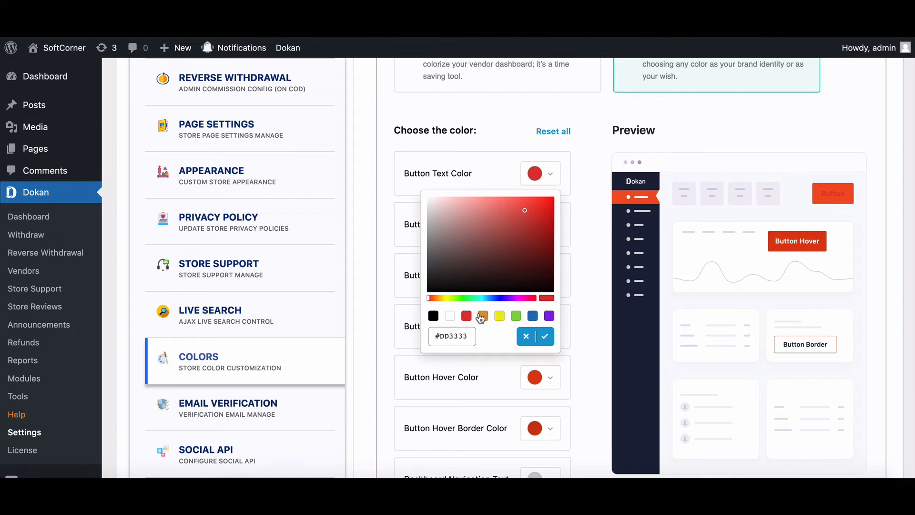
pyautogui.click(499, 315)
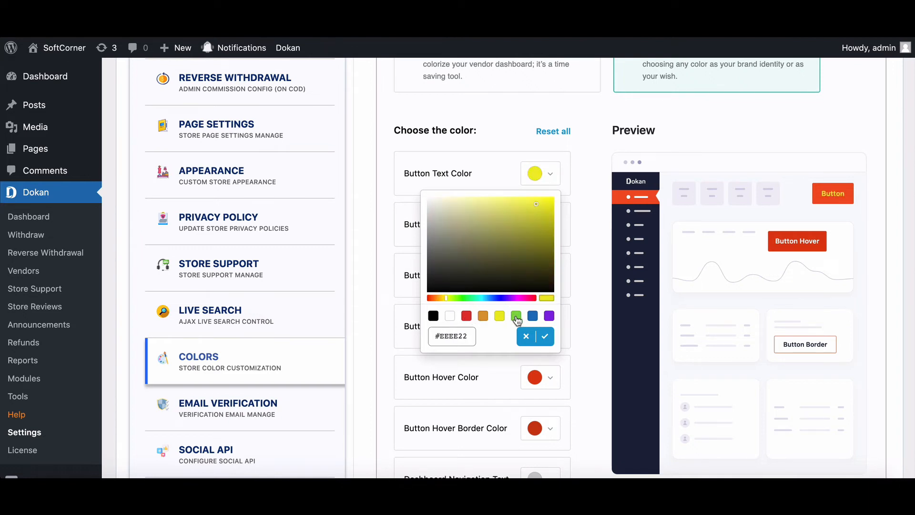
pyautogui.click(516, 316)
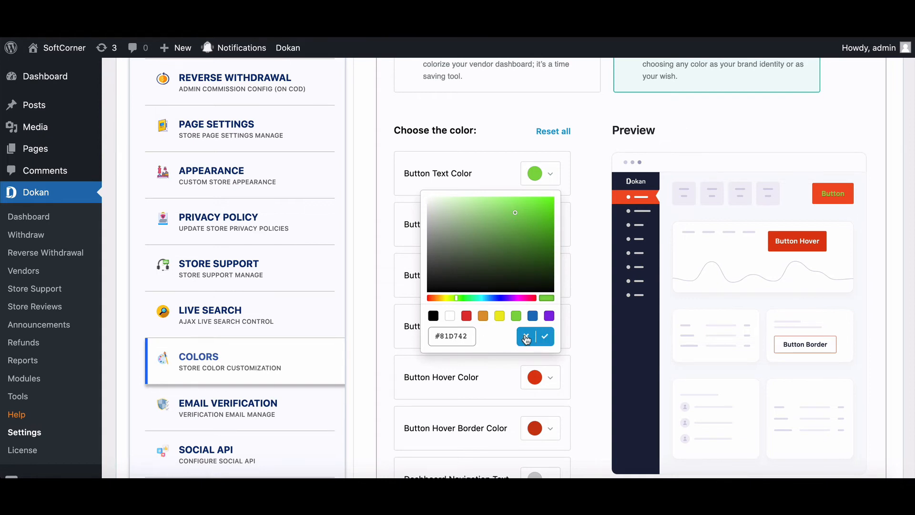
pyautogui.click(528, 336)
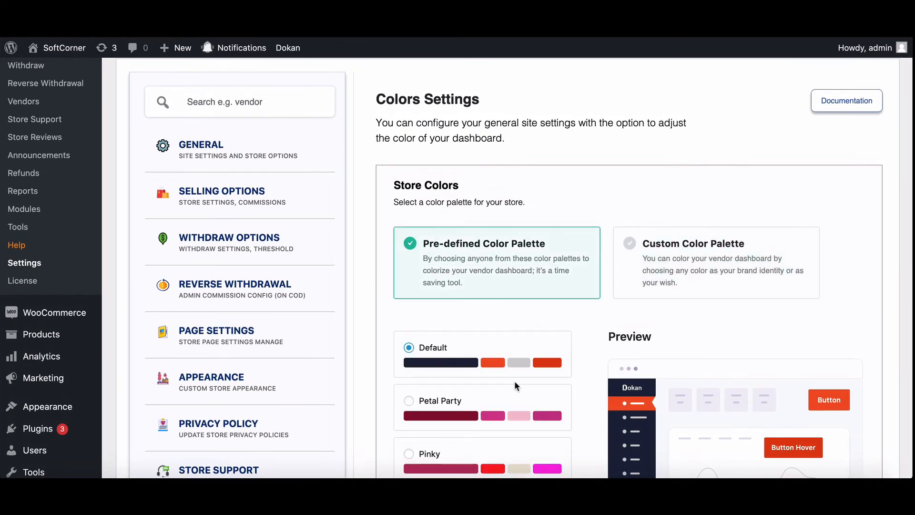
# Save the pre-defined Ocean palette and visit the site's vendor dashboard
pyautogui.scroll(-3)
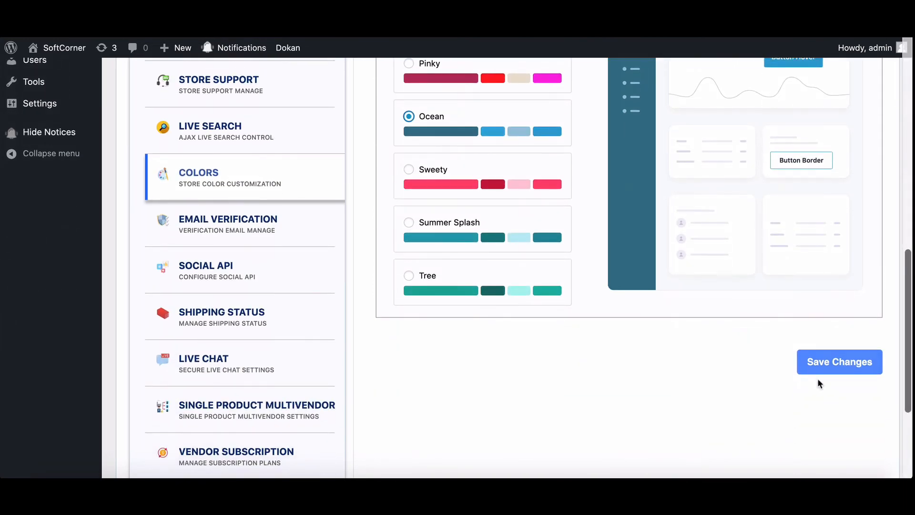
pyautogui.click(839, 363)
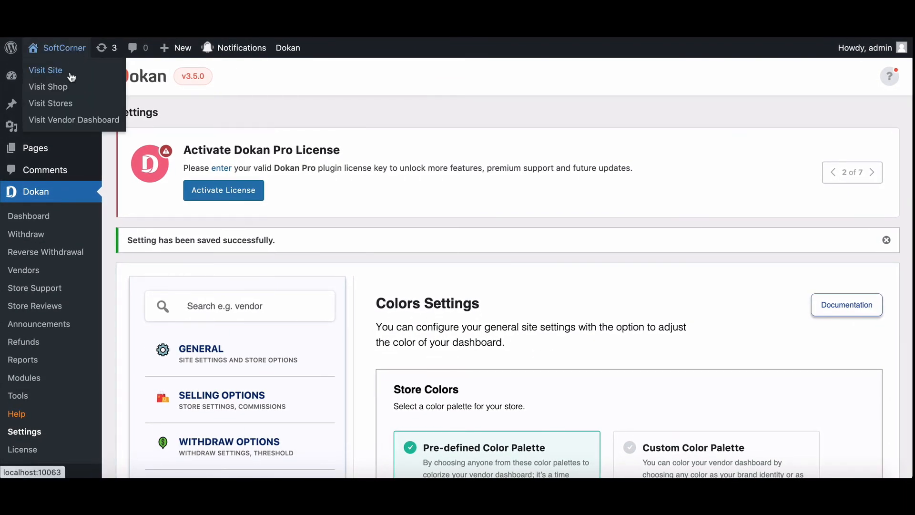
pyautogui.click(45, 70)
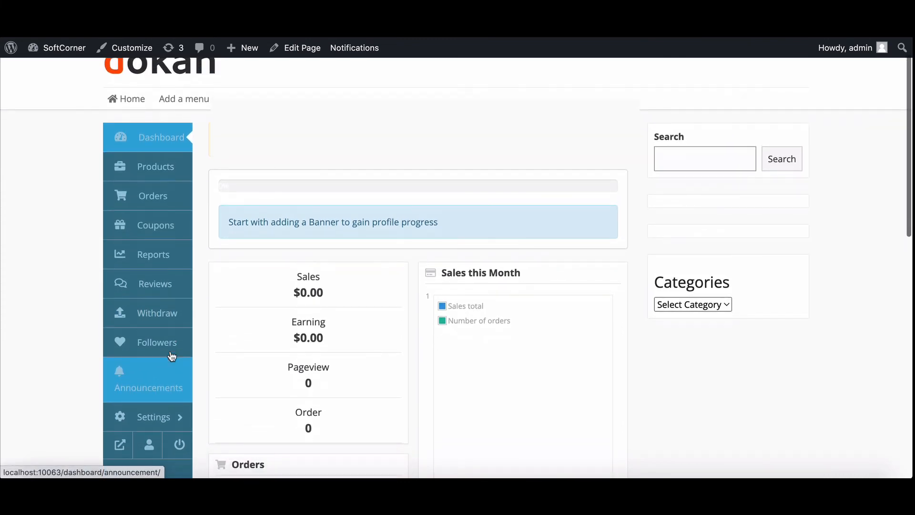
pyautogui.moveTo(151, 181)
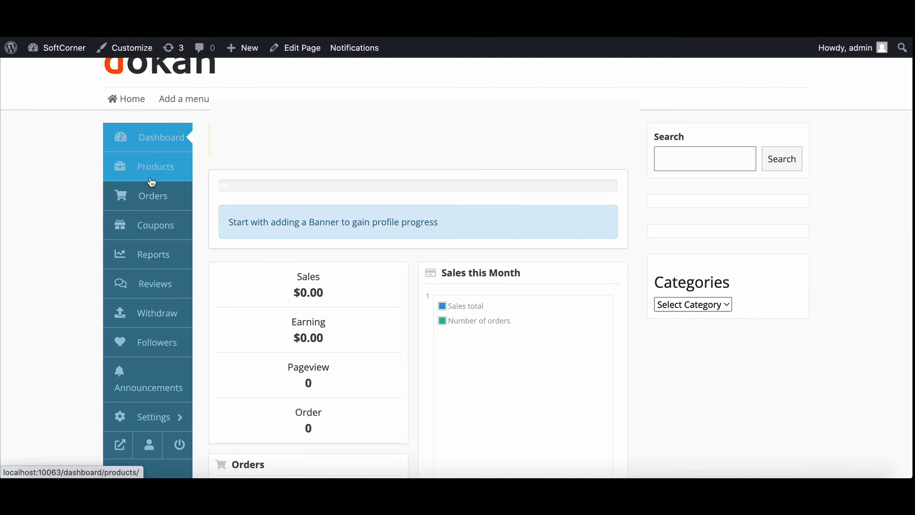
# Go to Products in the Ocean-coloured vendor dashboard sidebar
pyautogui.click(155, 166)
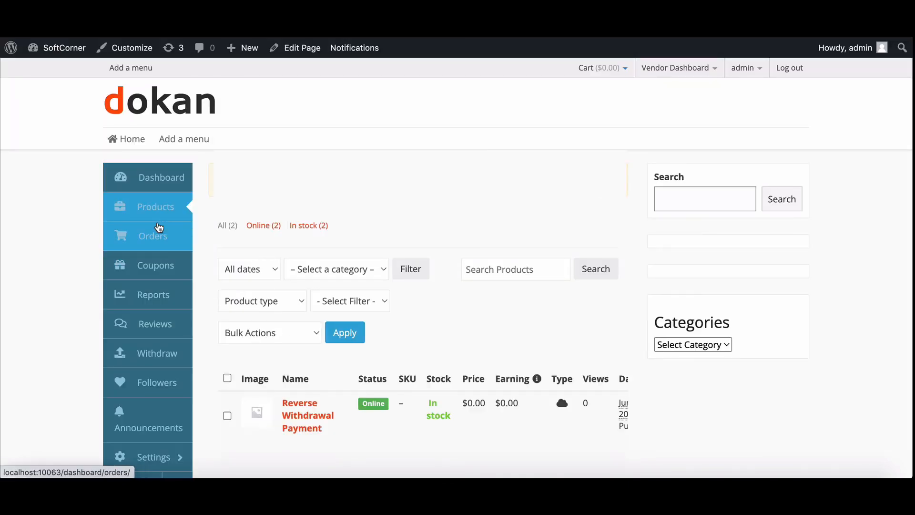
pyautogui.moveTo(168, 269)
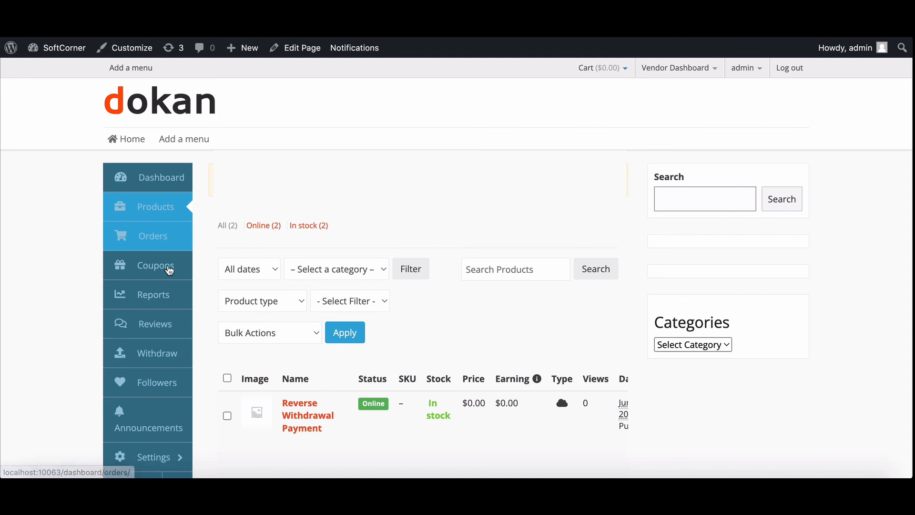